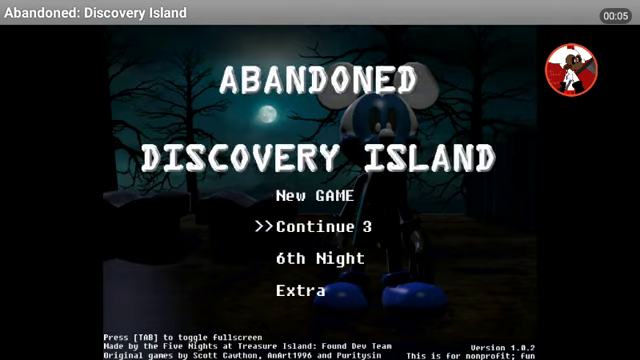
Select Continue 3 on the title screen to begin Night 3 in the office at 12AM
{"action": "left_click", "coordinate": [310, 222]}
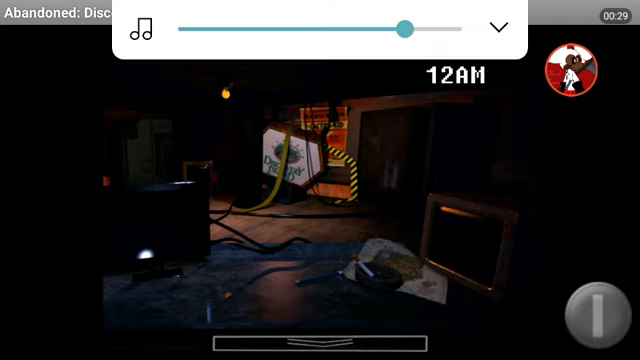
Raise the camera monitor to watch the Staff Area feed as the clock hits 1AM
{"action": "left_click", "coordinate": [496, 24]}
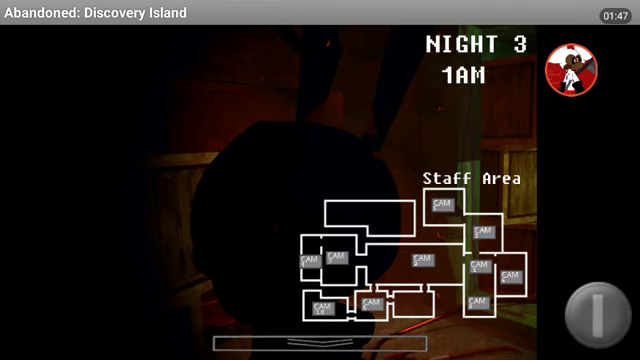
Lower the camera monitor via the bottom bar to return to the office view at 1AM
{"action": "left_click", "coordinate": [320, 336]}
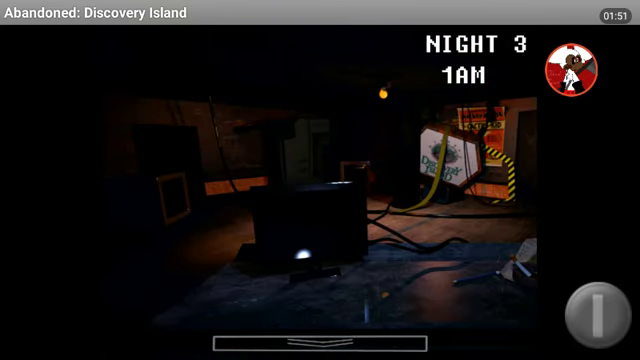
{"action": "left_click", "coordinate": [320, 340]}
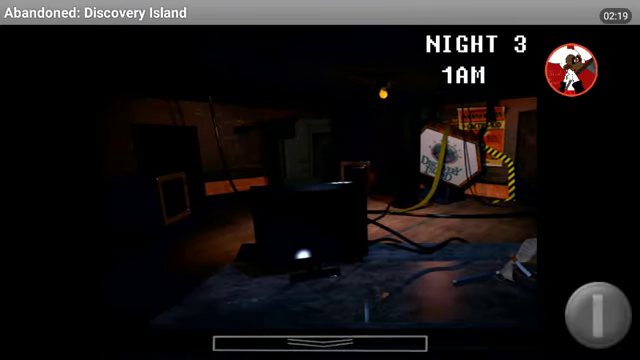
Raise the monitor again at 2AM, revealing the camera-out message on the Staff Area map
{"action": "left_click", "coordinate": [320, 340]}
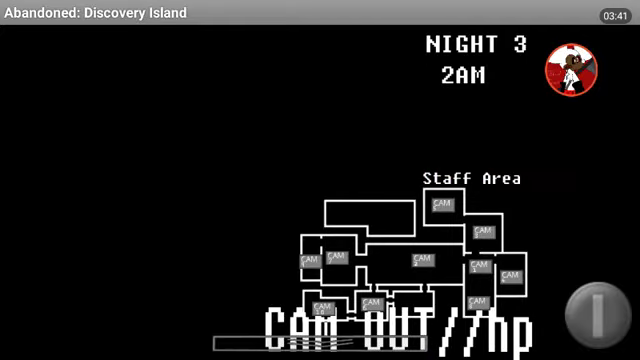
Lower the monitor from the dead feed and wait in the dark office until 4AM
{"action": "left_click", "coordinate": [320, 330]}
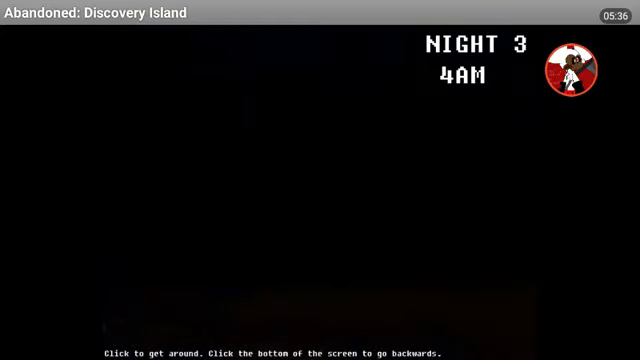
Enter the dark room so the cloth-draped exhibit fills the view at 4AM
{"action": "left_click", "coordinate": [320, 200]}
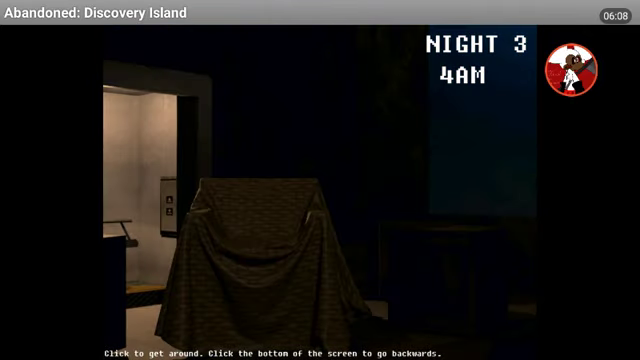
Stay in the room until 6AM, ending on the title menu with Continue 4 and 6th Night
{"action": "left_click", "coordinate": [320, 180]}
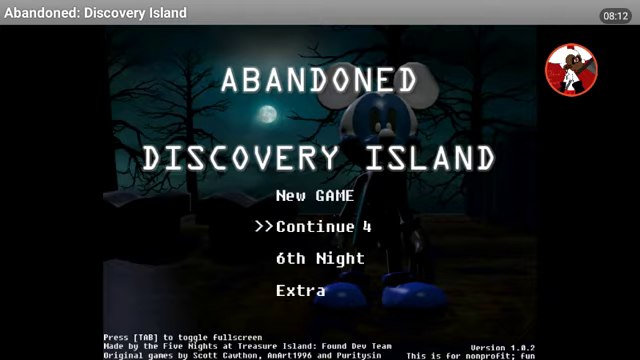
Exit the game with the home button, leaving the Android home screen showing
{"action": "left_click", "coordinate": [300, 220]}
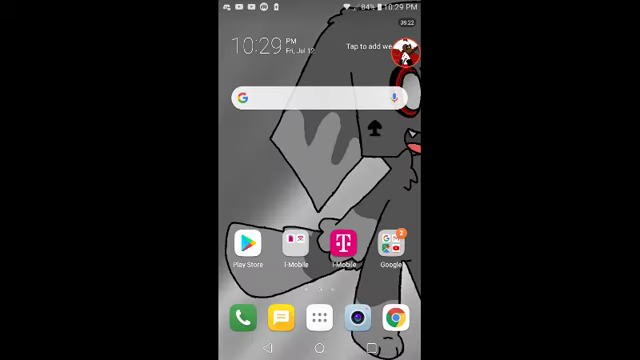
{"action": "left_click", "coordinate": [404, 56]}
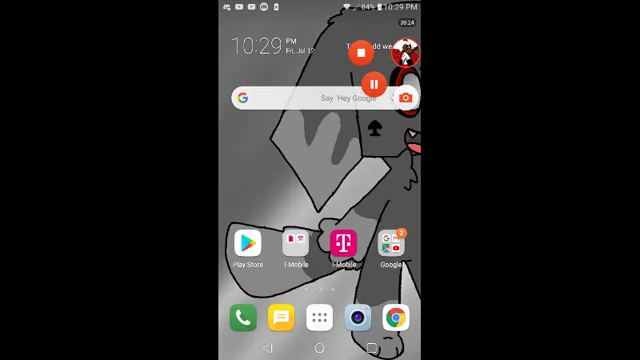